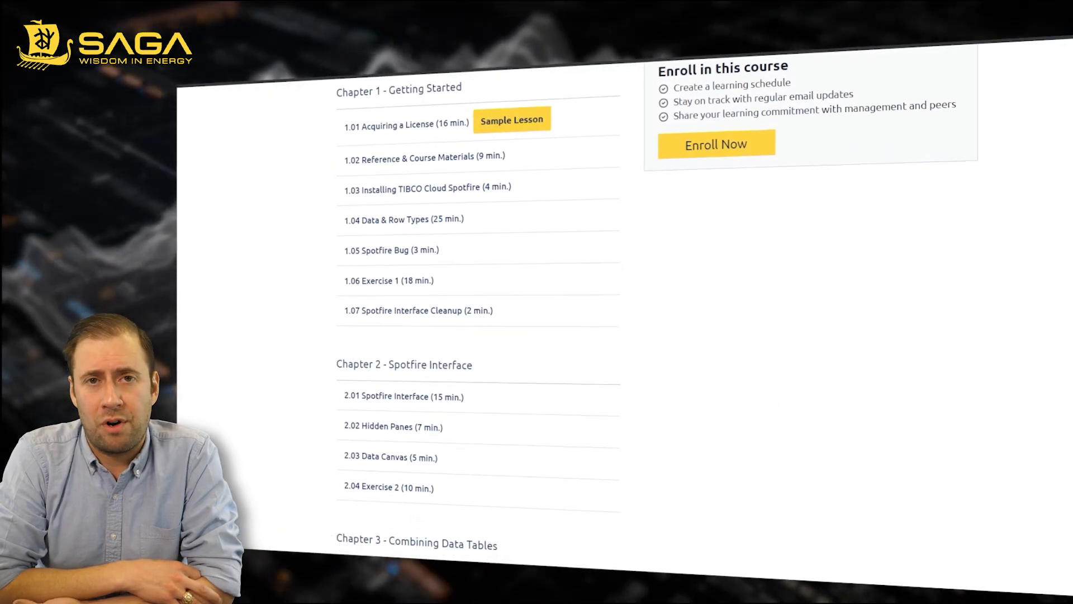
pyautogui.scroll(-3)
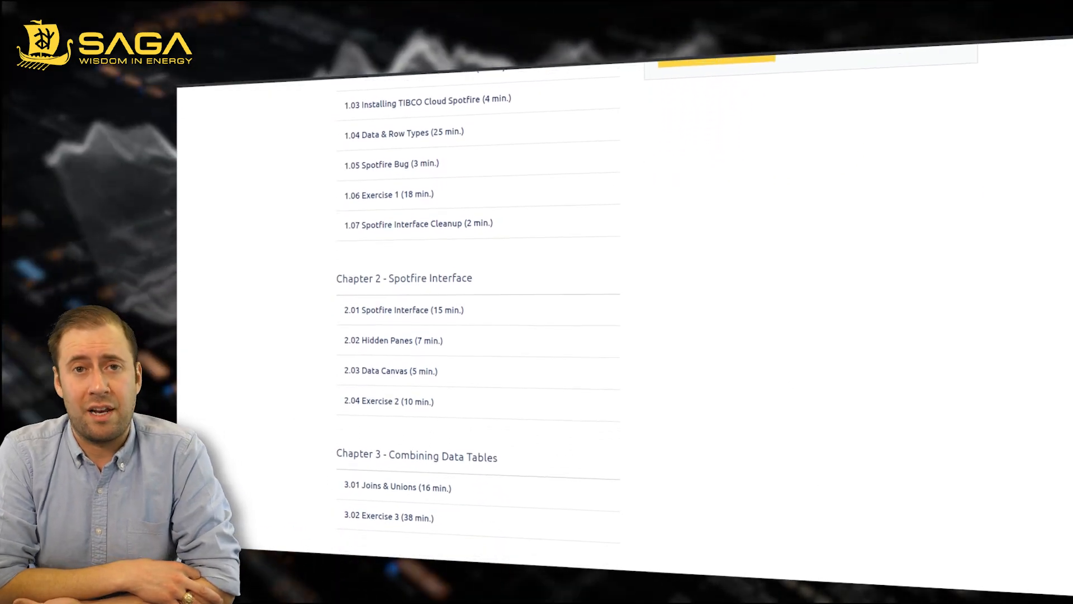
pyautogui.scroll(-3)
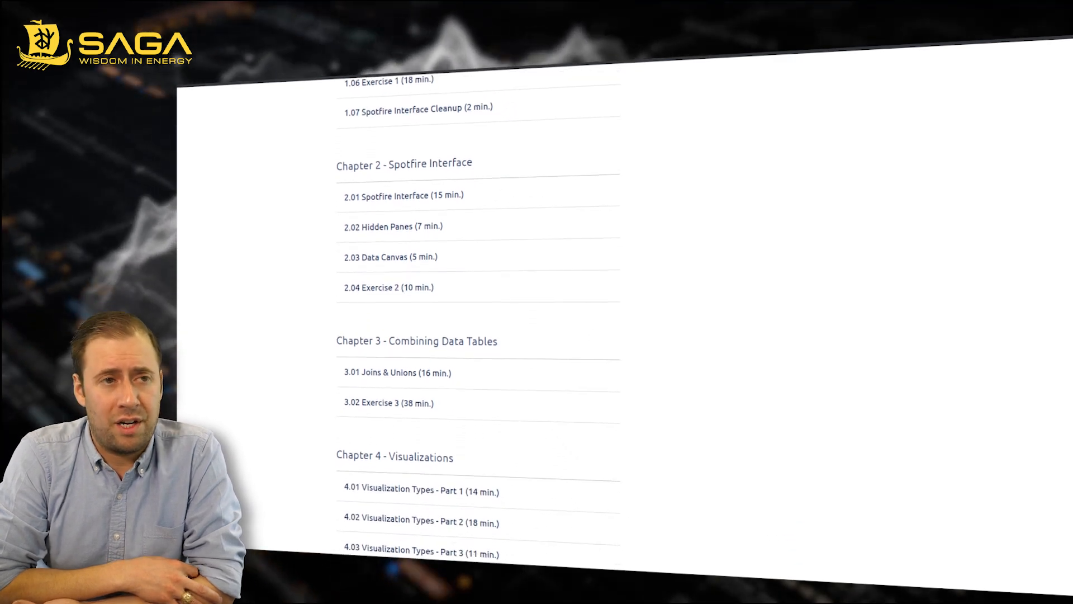
pyautogui.scroll(-3)
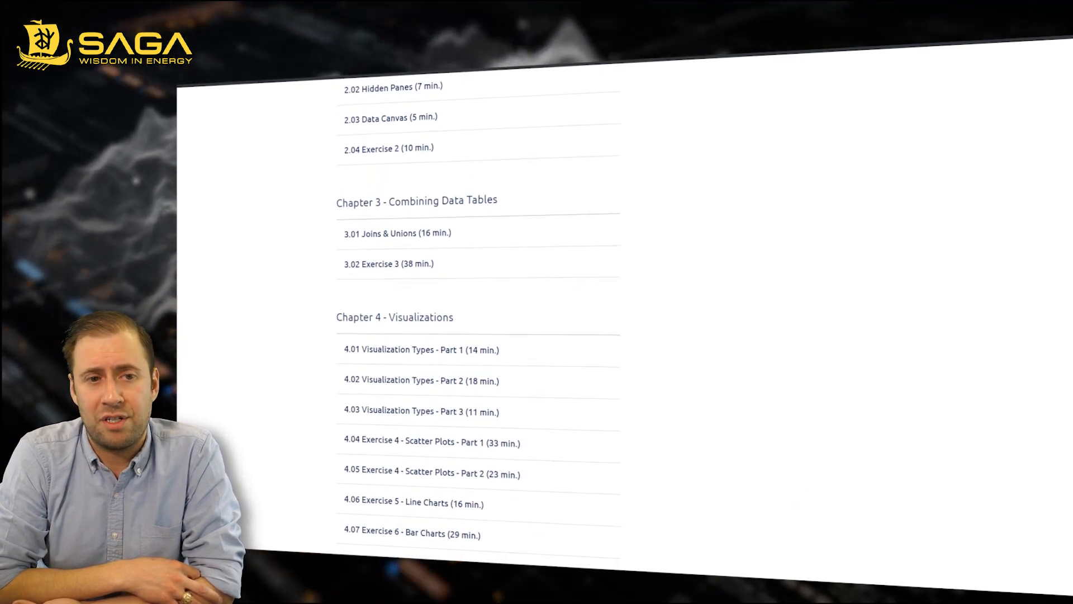
pyautogui.scroll(-3)
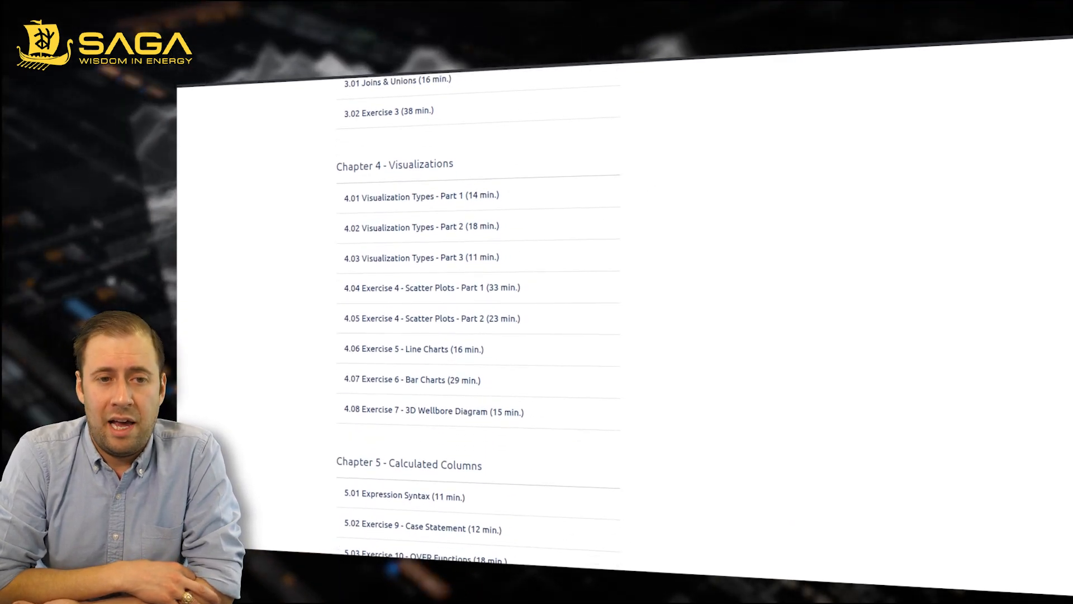
pyautogui.scroll(-3)
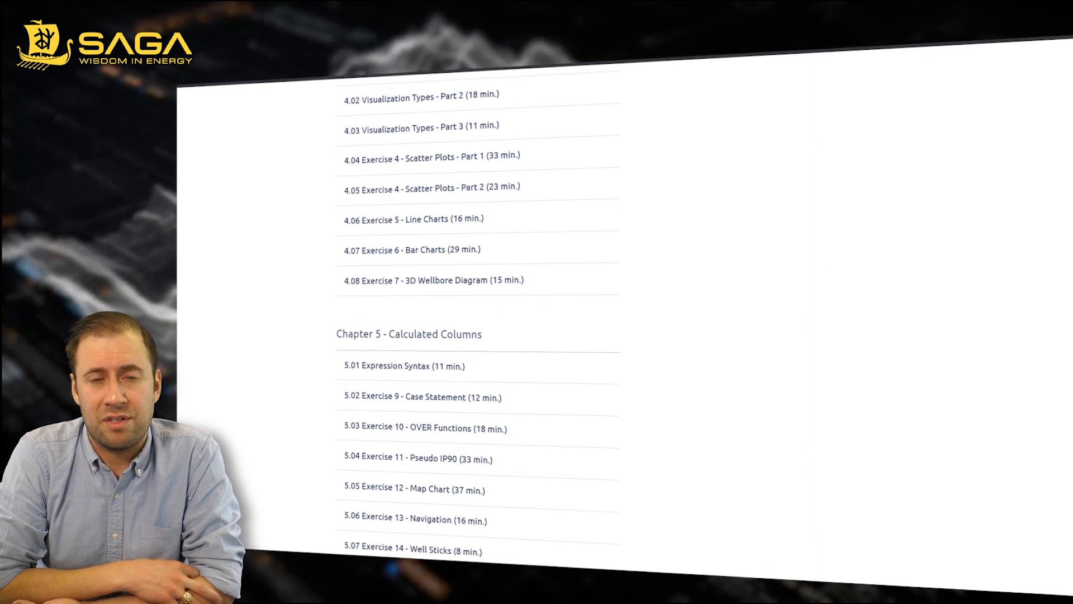
pyautogui.scroll(-3)
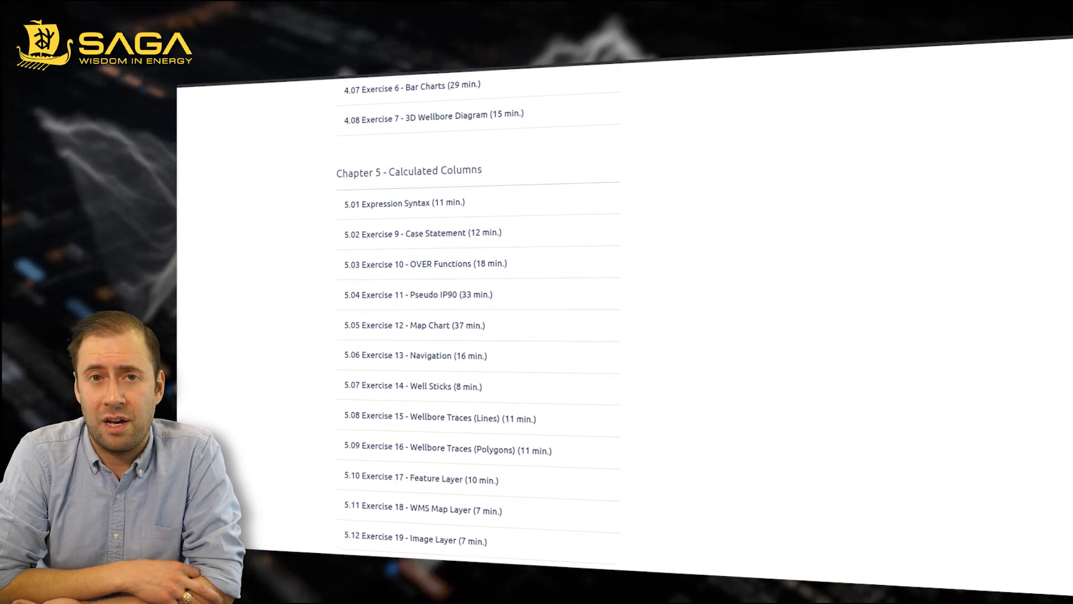